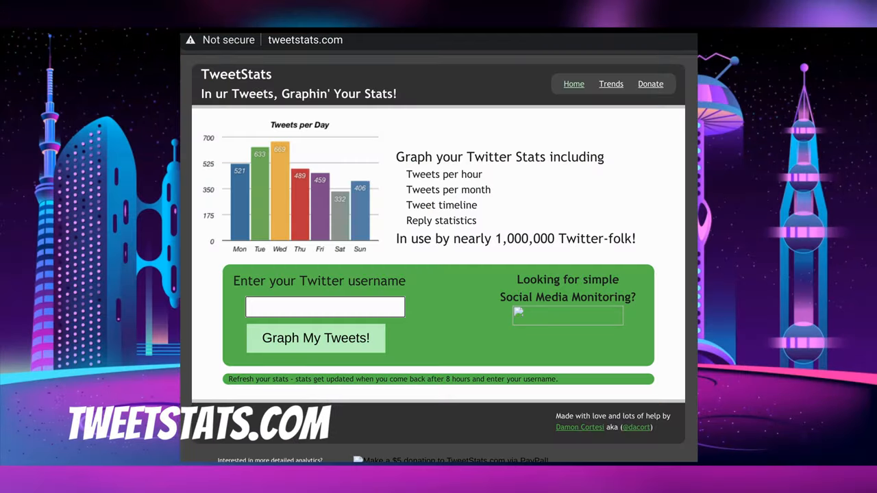
# Graph skipvue's tweets in TweetStats, showing about 8.9 tweets per day and 230 per month.
pyautogui.write('skipvue')
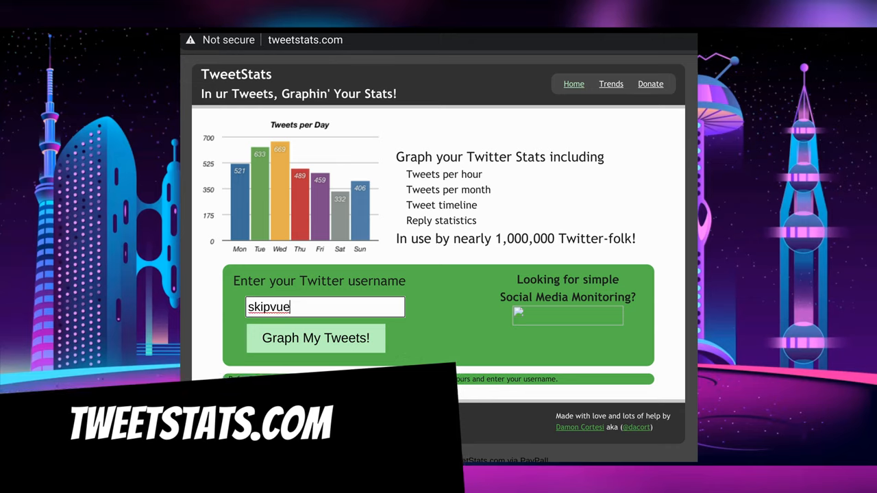
pyautogui.click(315, 338)
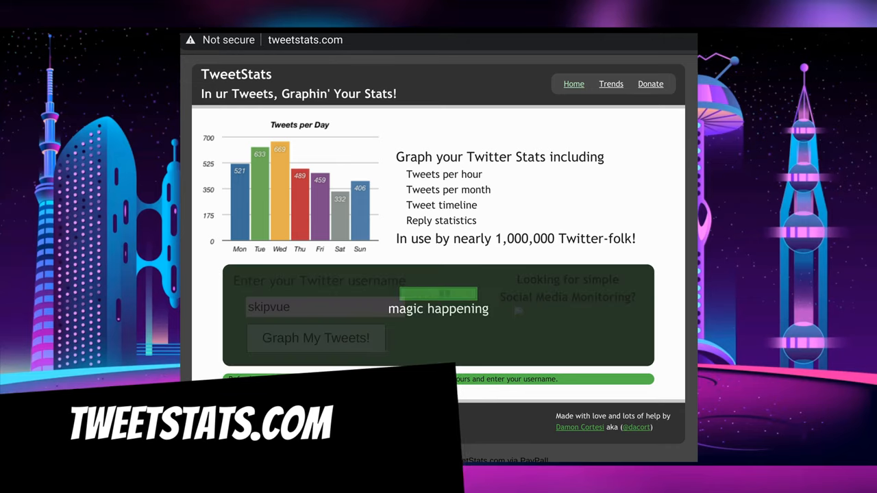
pyautogui.click(315, 338)
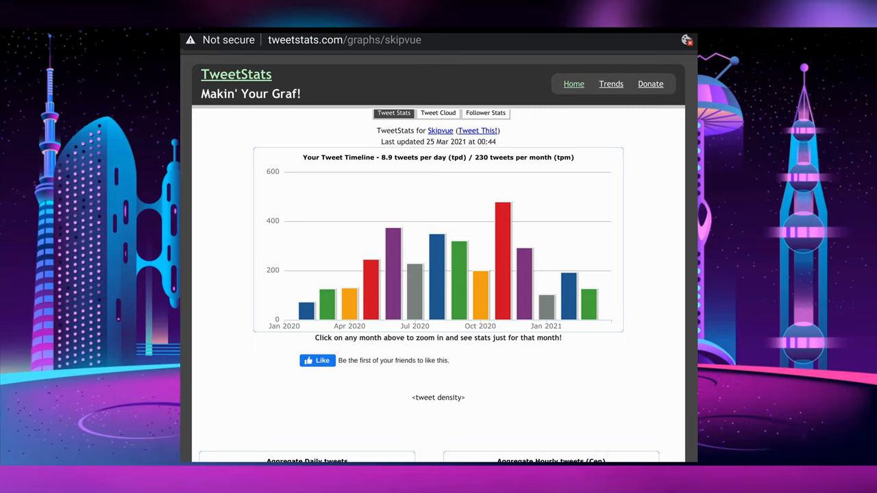
# Scroll down to the Aggregate Daily/Hourly, Replies To, Interface Used and Who You ReTweet charts.
pyautogui.scroll(-3)
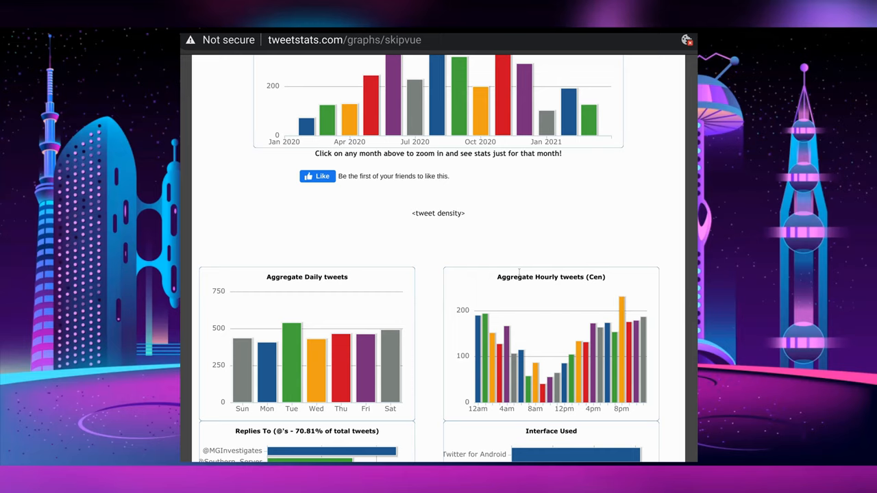
pyautogui.scroll(-3)
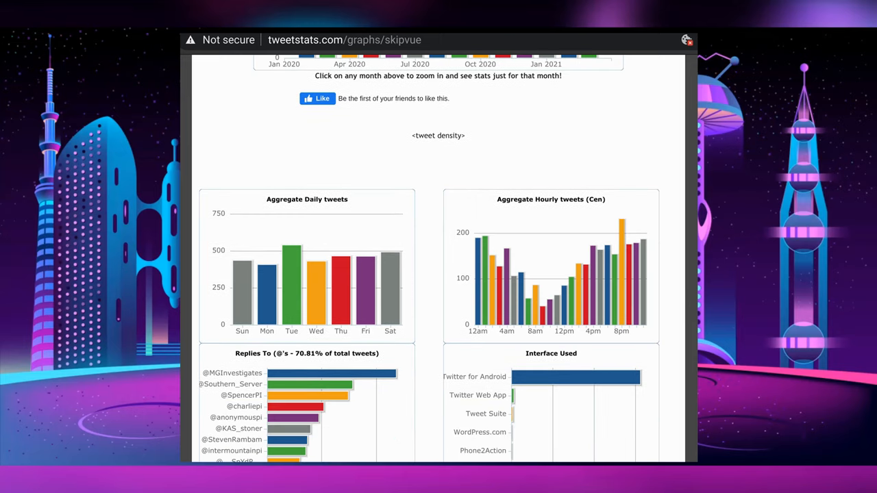
pyautogui.scroll(-3)
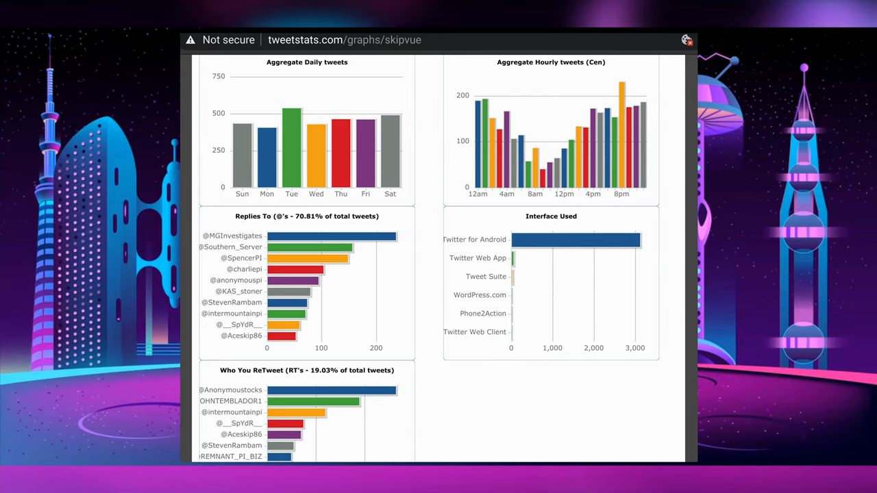
pyautogui.scroll(-3)
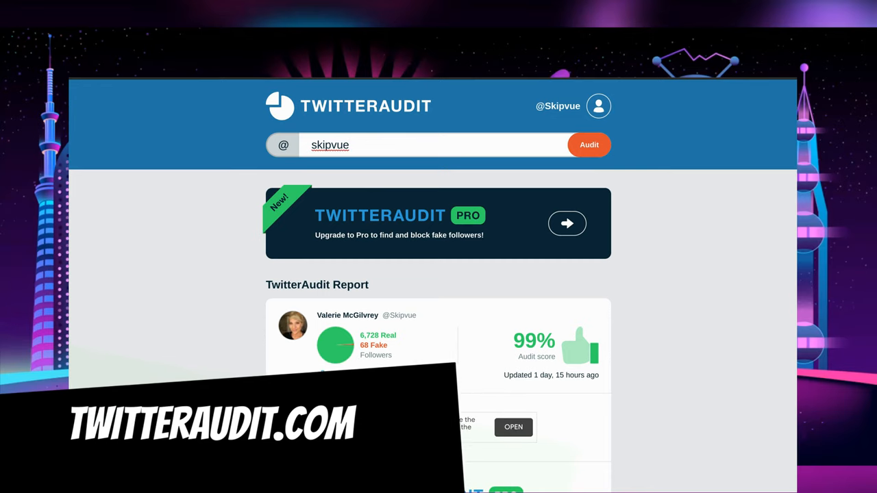
# Run the TwitterAudit on skipvue and scroll through the 99% score, 68-fake-follower report.
pyautogui.click(432, 144)
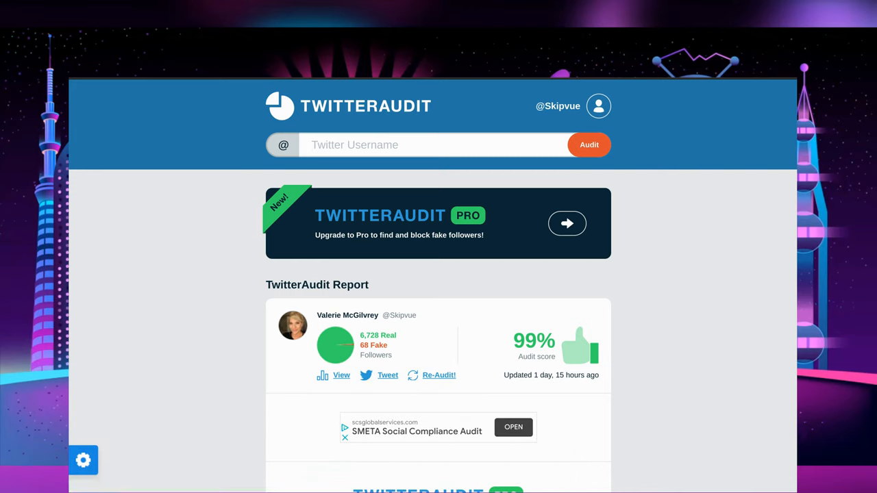
pyautogui.scroll(-3)
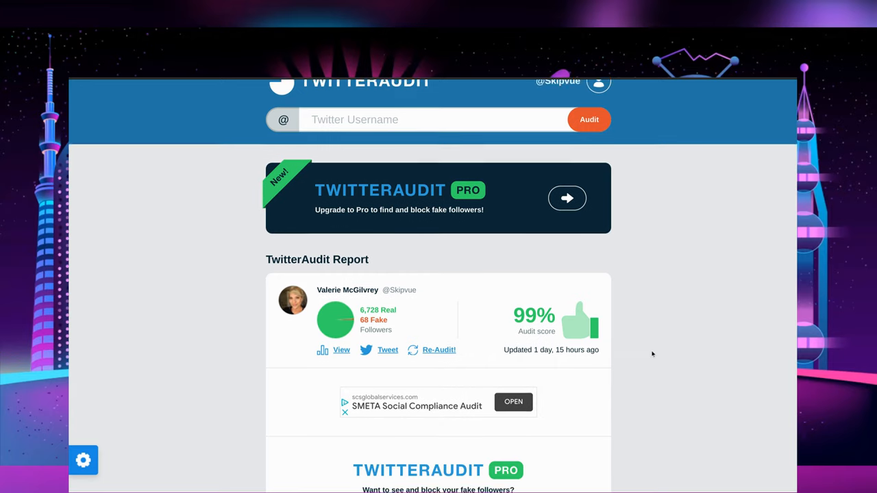
pyautogui.scroll(-3)
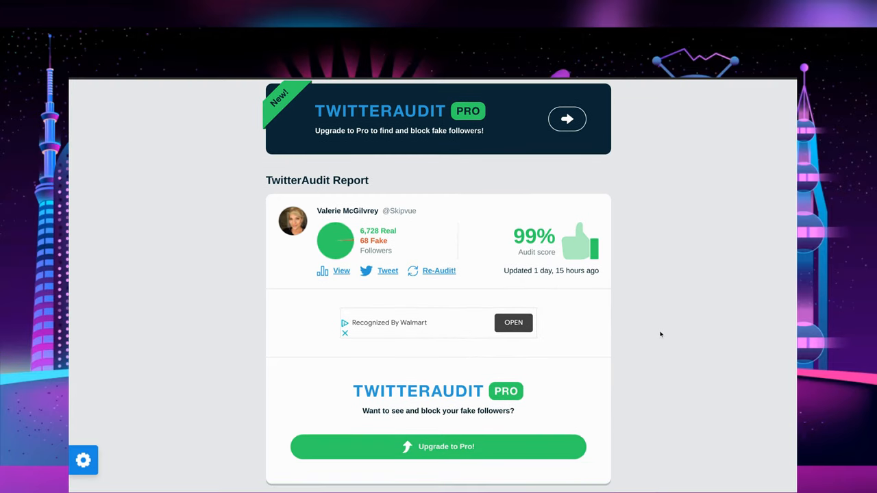
pyautogui.scroll(-3)
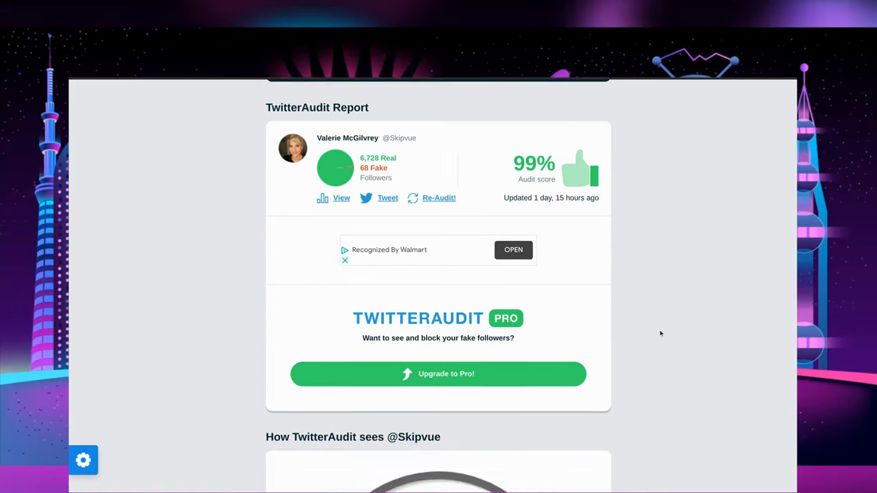
pyautogui.scroll(-3)
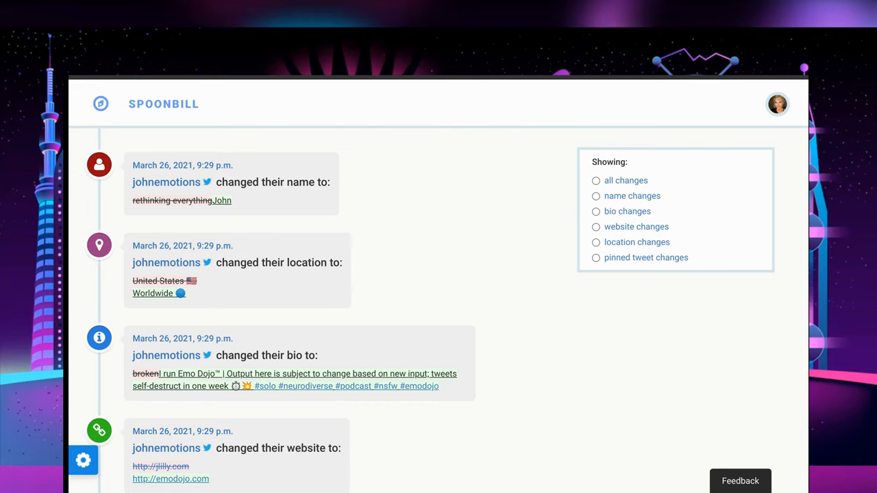
pyautogui.scroll(-3)
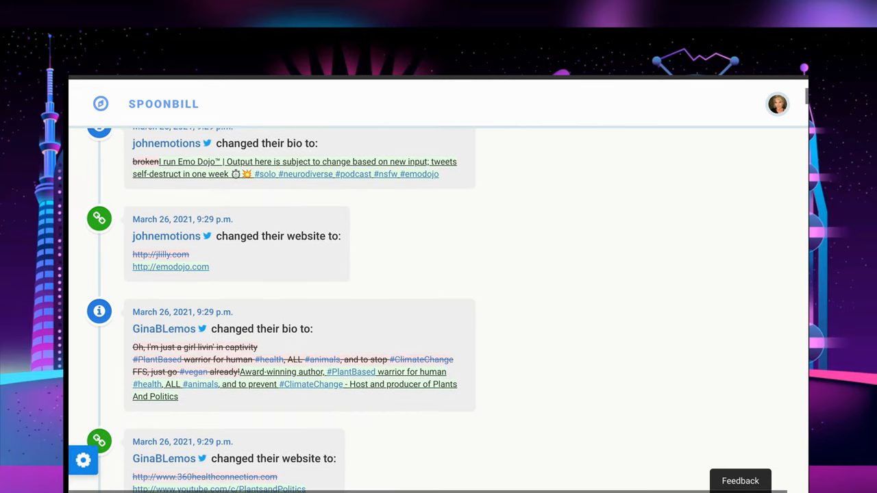
pyautogui.scroll(-3)
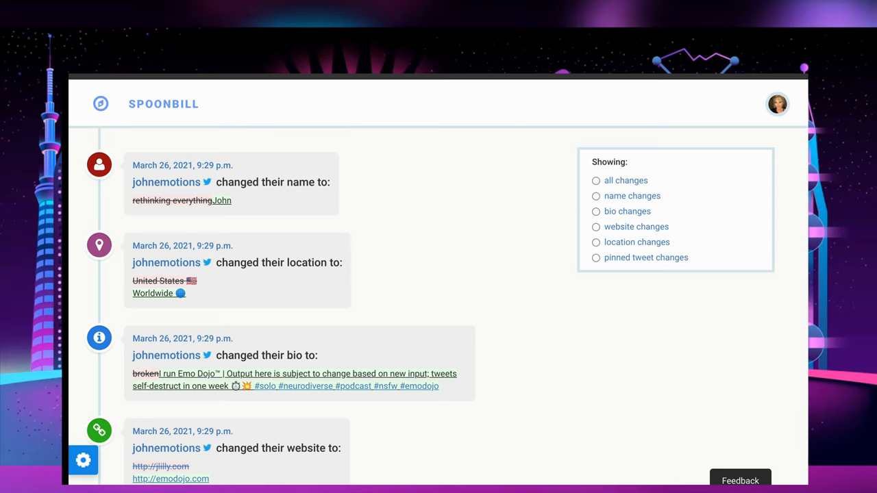
pyautogui.click(631, 196)
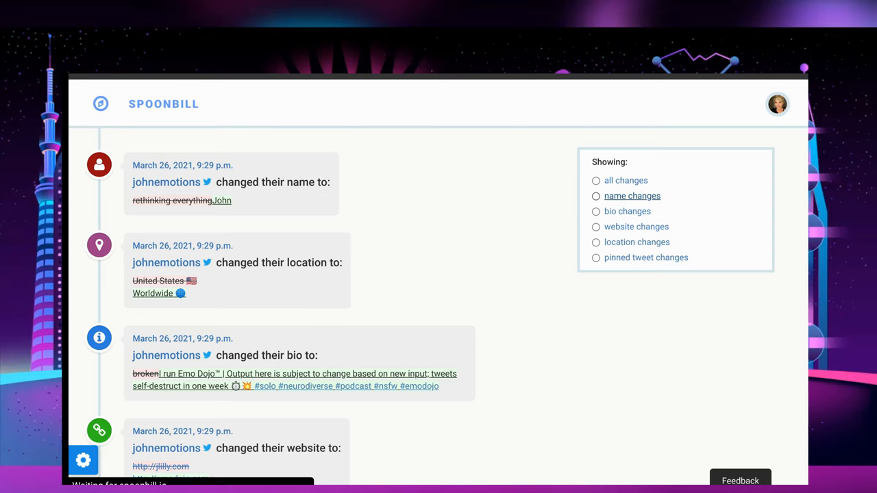
# Switch the Showing filter through name, bio, website and location changes in turn.
pyautogui.click(596, 196)
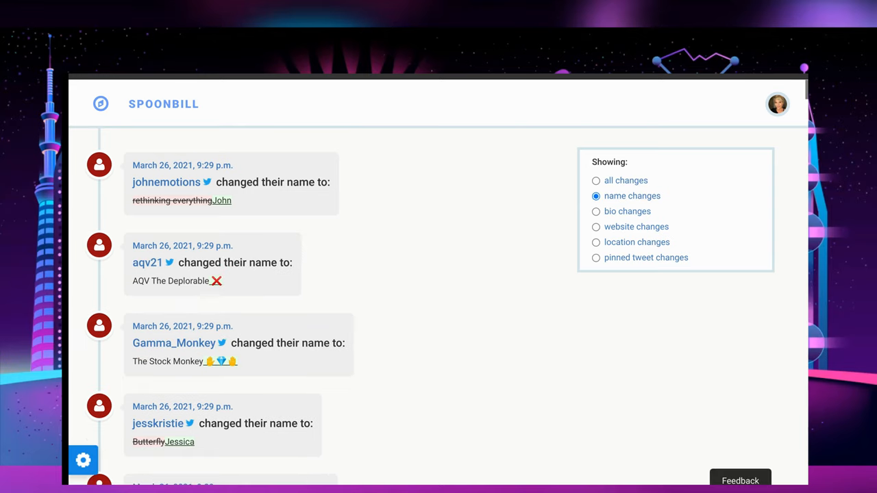
pyautogui.moveTo(626, 211)
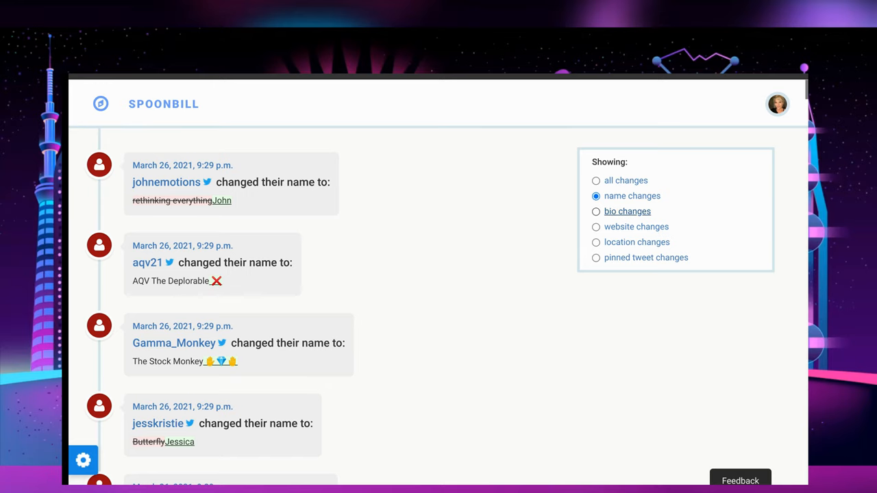
pyautogui.click(596, 211)
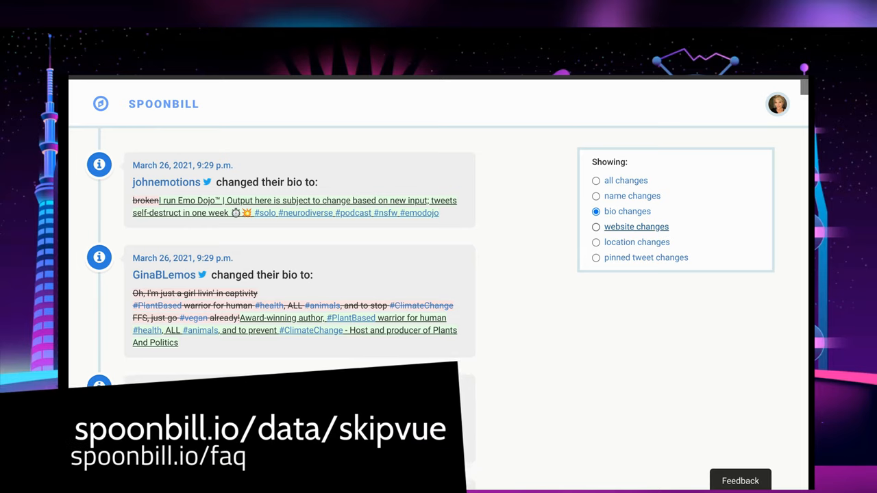
pyautogui.click(595, 226)
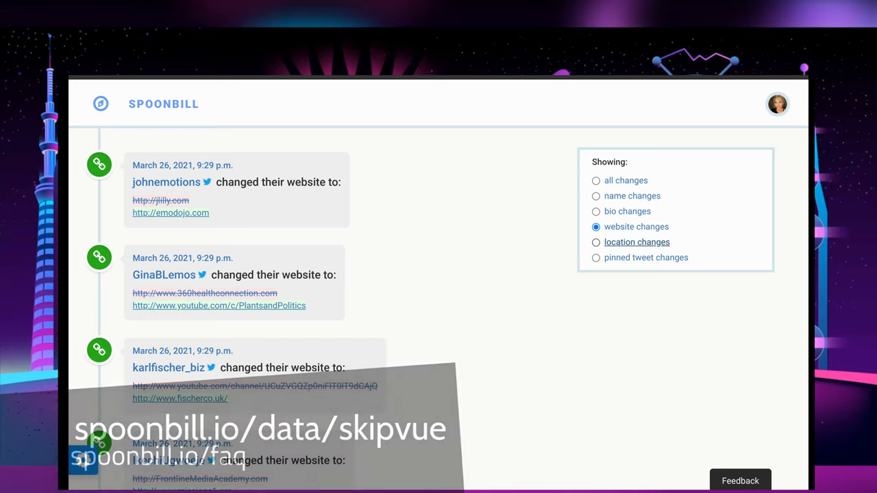
pyautogui.click(595, 242)
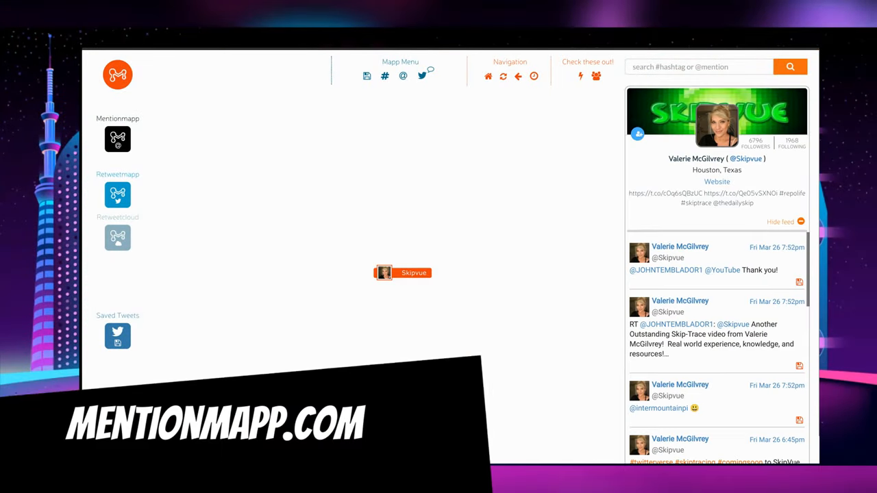
# Expand the Skipvue node into a mention map and close the Main Menu popup.
pyautogui.click(117, 74)
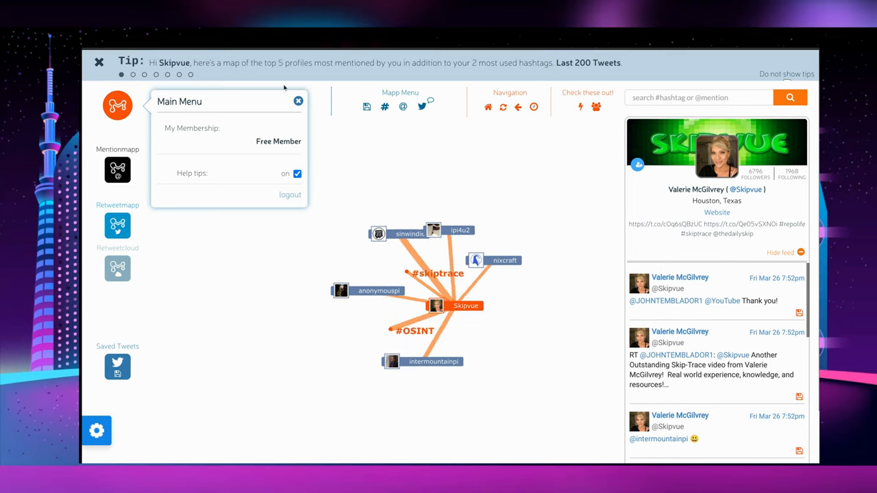
pyautogui.click(298, 101)
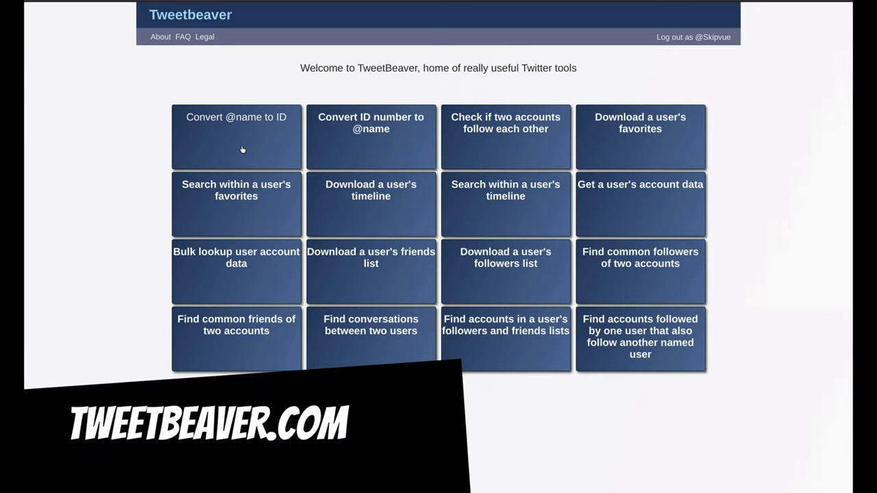
# Convert the screen name jack to Twitter ID 12 with TweetBeaver's converter.
pyautogui.click(236, 137)
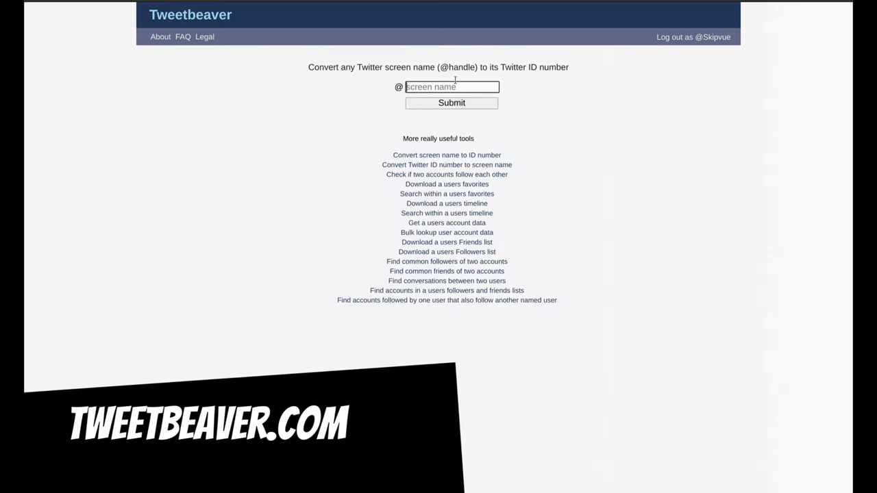
pyautogui.write('jack')
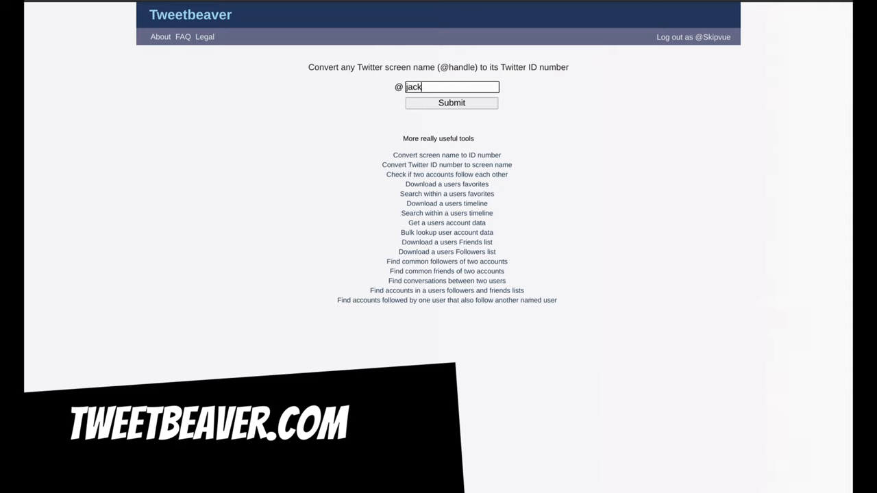
pyautogui.click(452, 103)
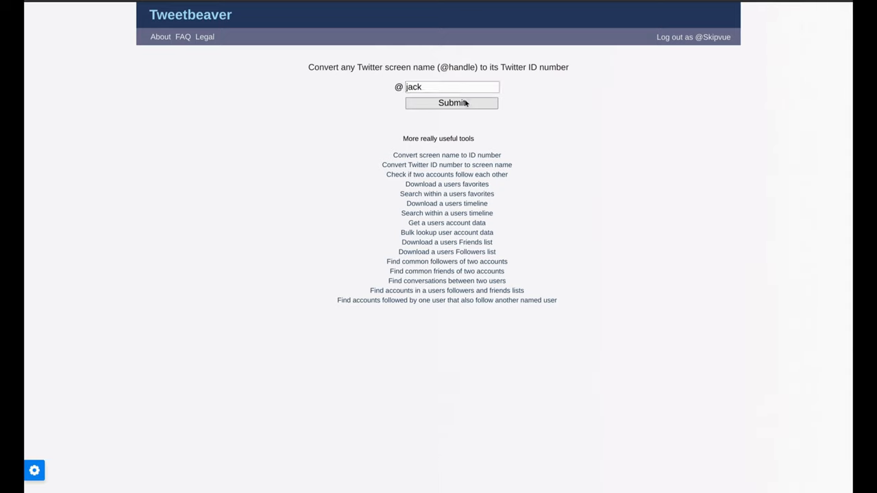
pyautogui.click(451, 103)
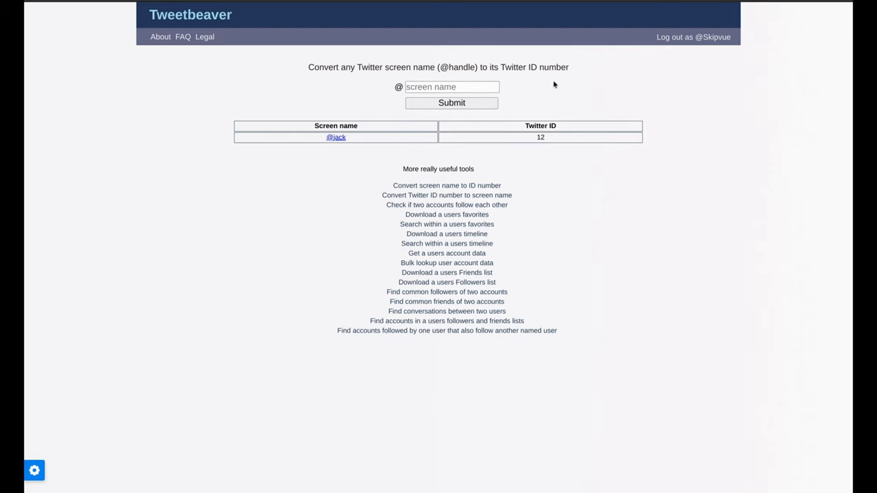
pyautogui.tripleClick(191, 15)
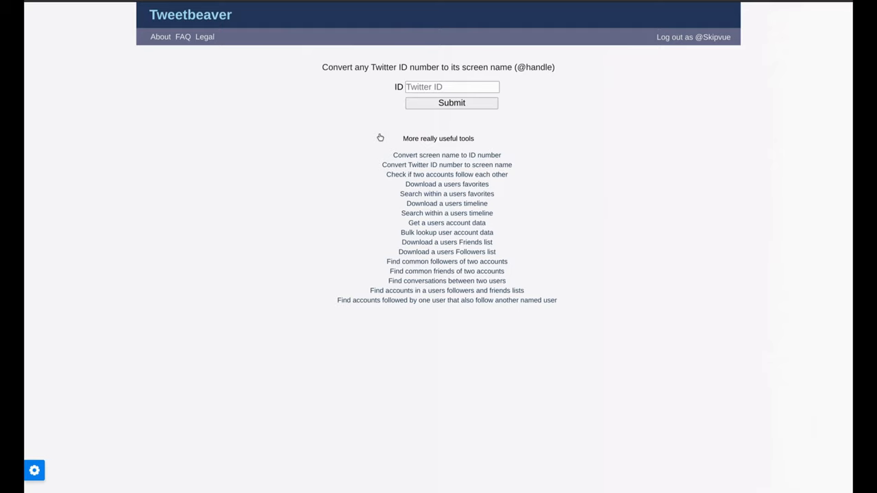
pyautogui.click(452, 87)
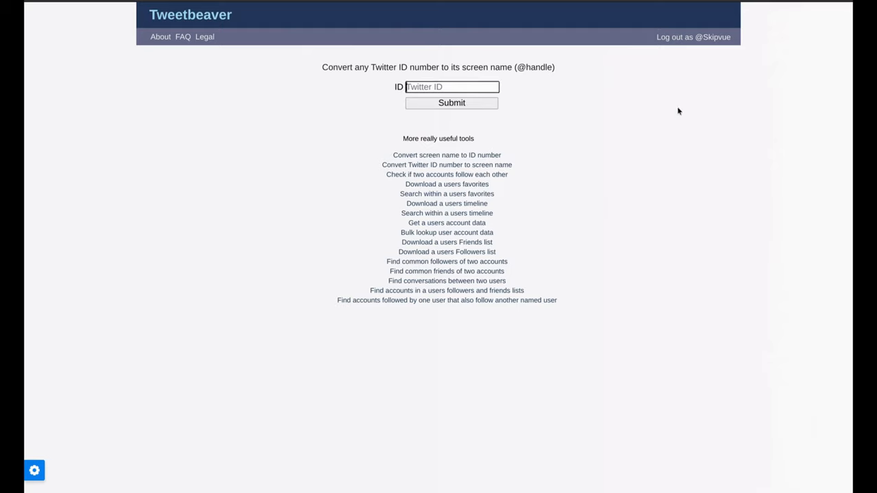
pyautogui.write('12')
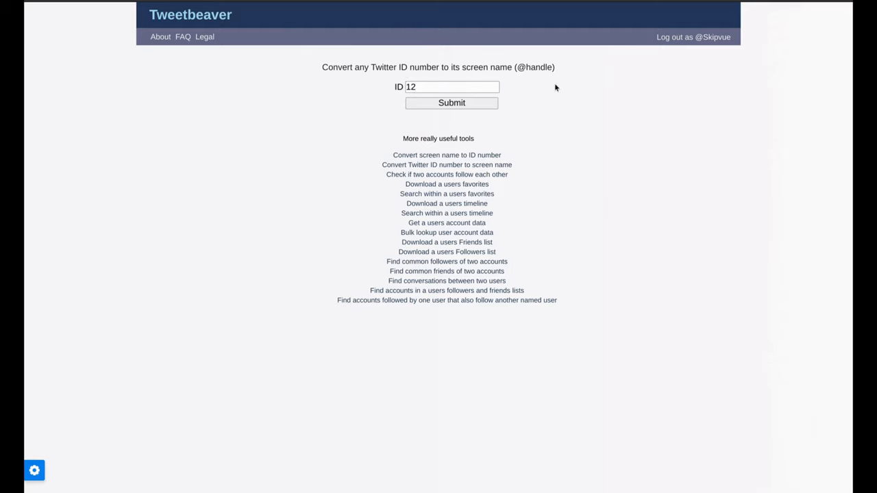
pyautogui.click(451, 103)
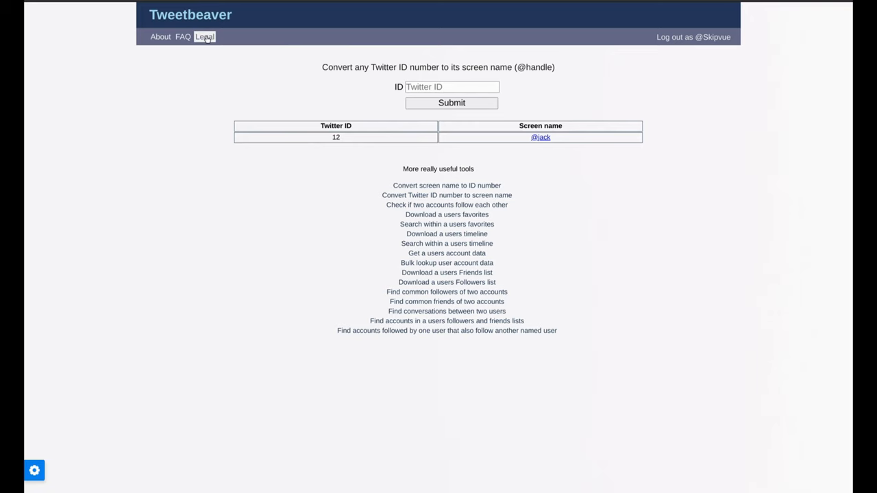
pyautogui.click(189, 14)
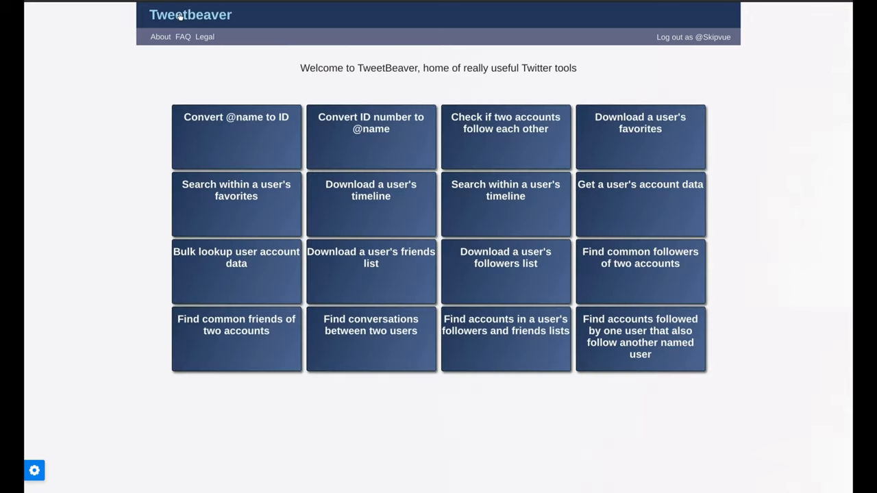
pyautogui.moveTo(513, 141)
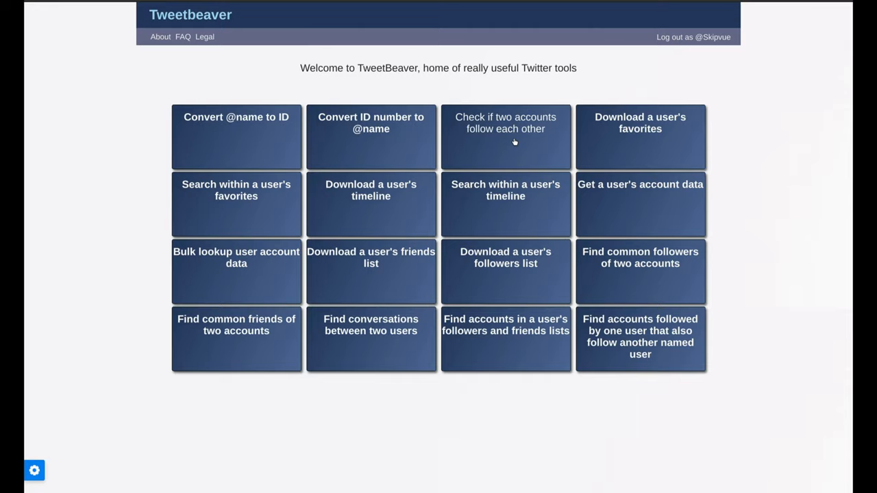
pyautogui.click(505, 122)
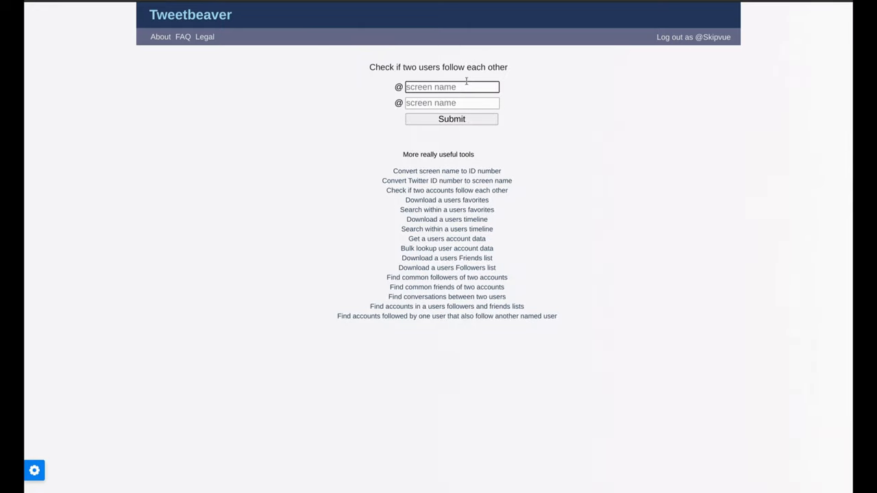
pyautogui.write('montel')
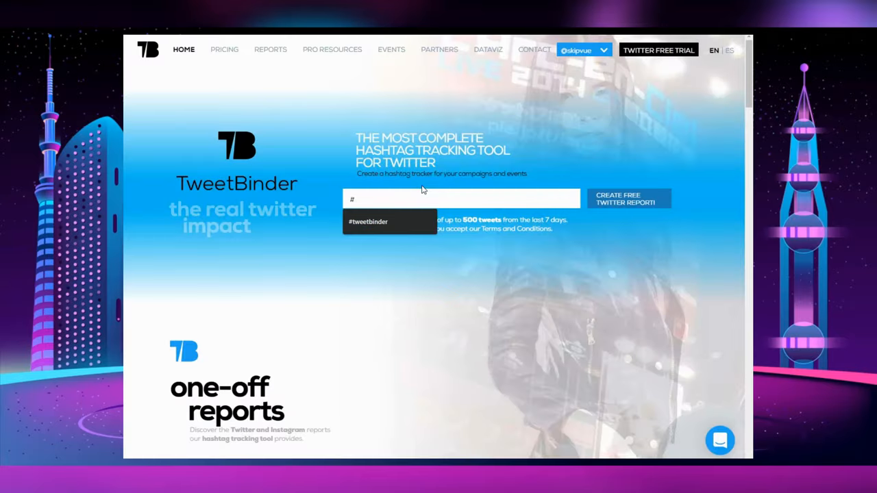
# Enter viral as the hashtag and create the free report showing 500 tweets, 442 contributors.
pyautogui.write('viral')
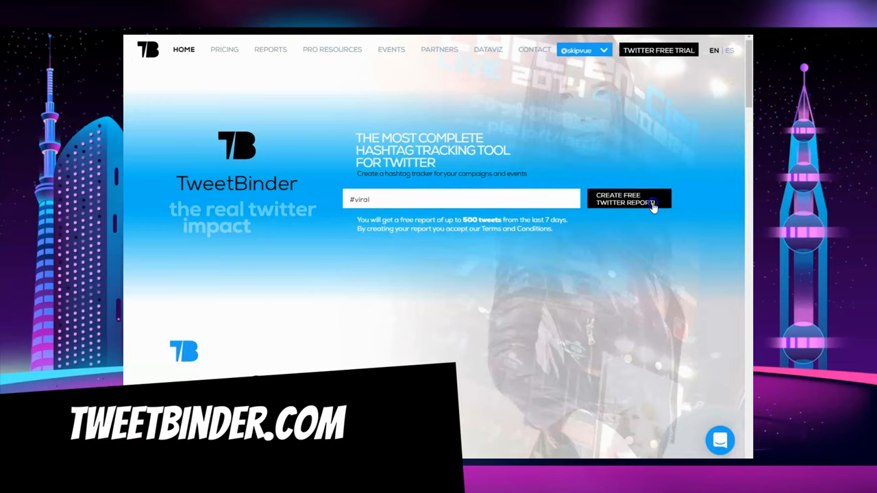
pyautogui.click(628, 198)
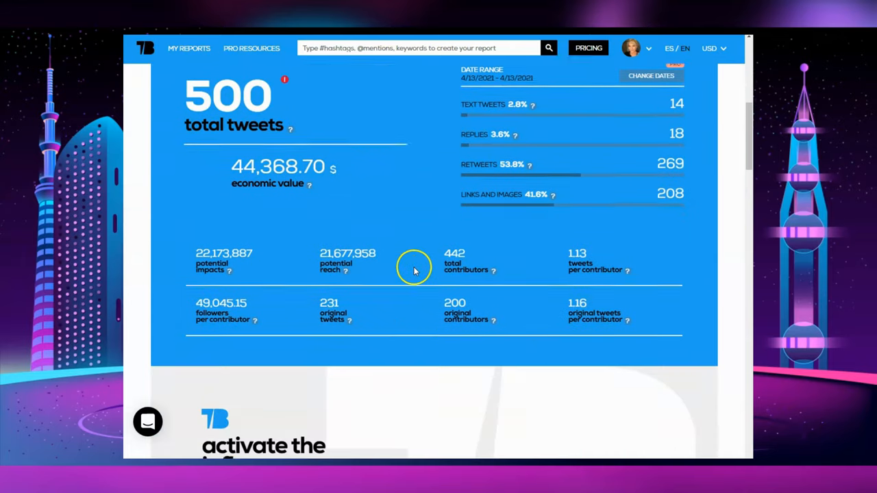
pyautogui.scroll(-3)
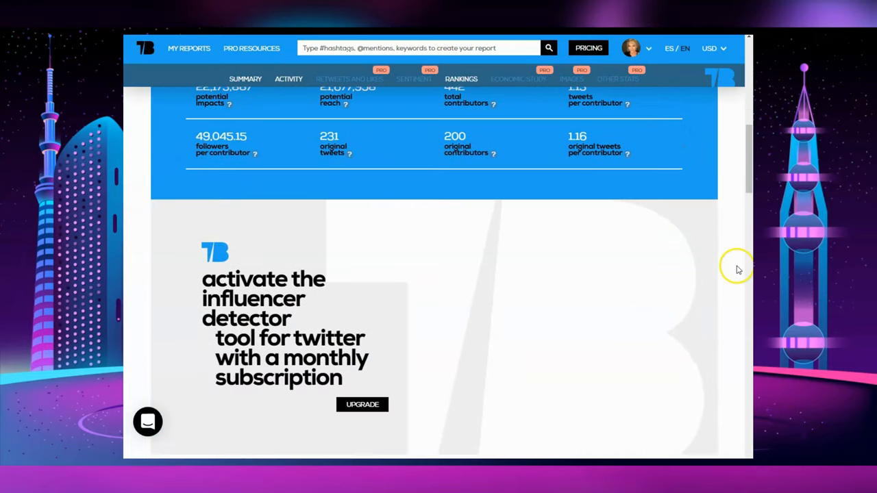
pyautogui.scroll(-3)
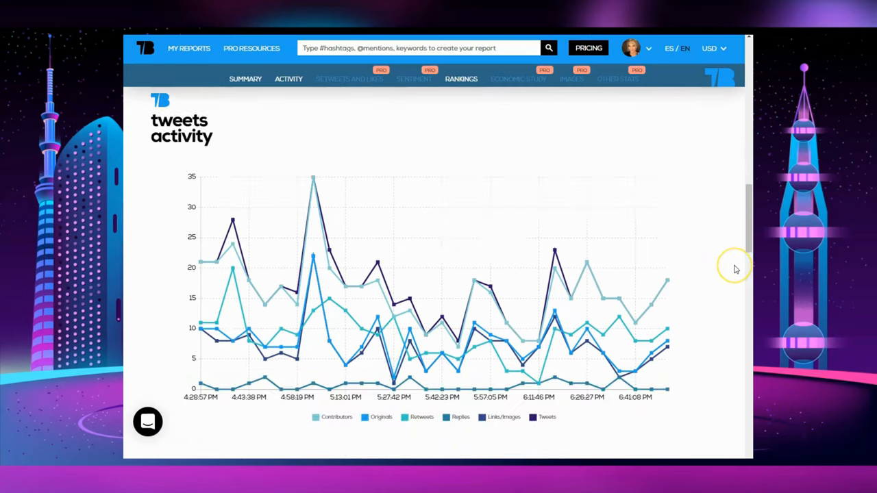
pyautogui.scroll(-3)
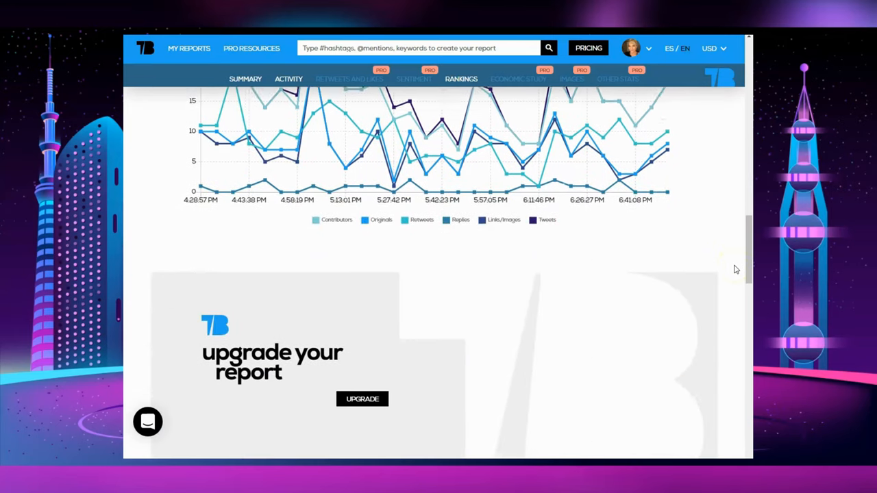
pyautogui.scroll(-3)
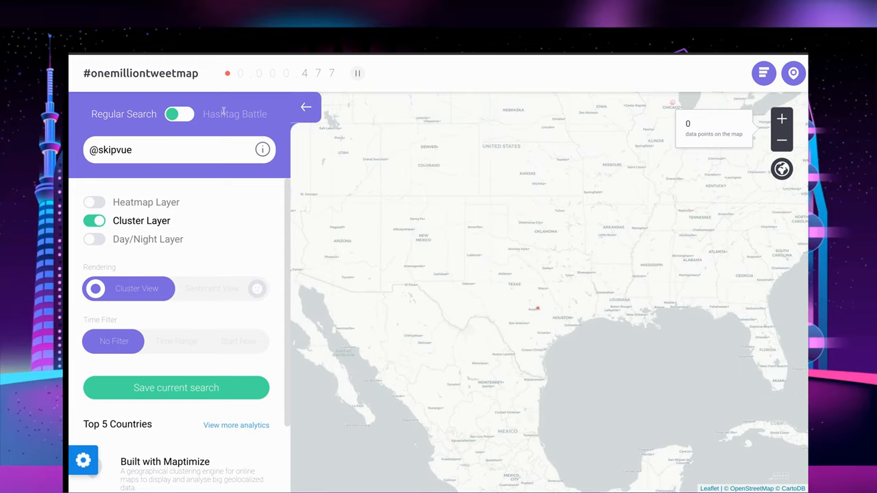
# Scroll the One Million Tweet Map side panel after the account search returns 0 data points.
pyautogui.scroll(-3)
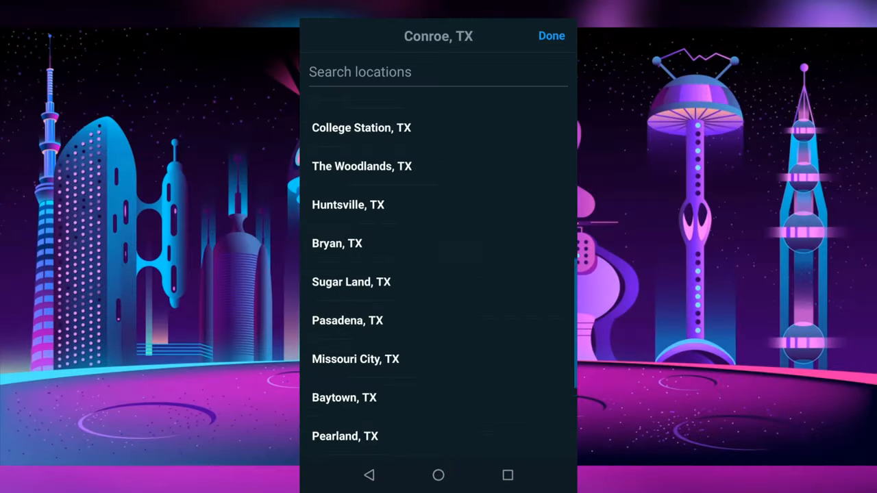
# Pick Atascocita, TX from the location list for the 'Hello world' draft.
pyautogui.scroll(-3)
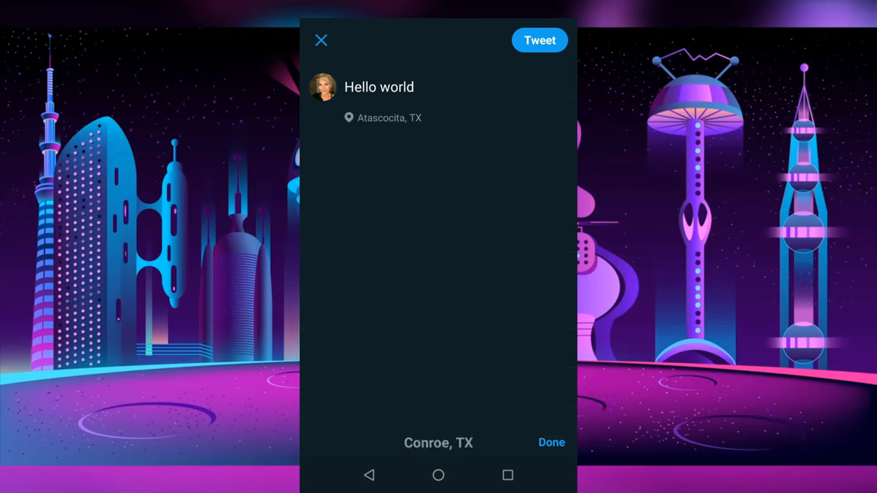
pyautogui.click(551, 443)
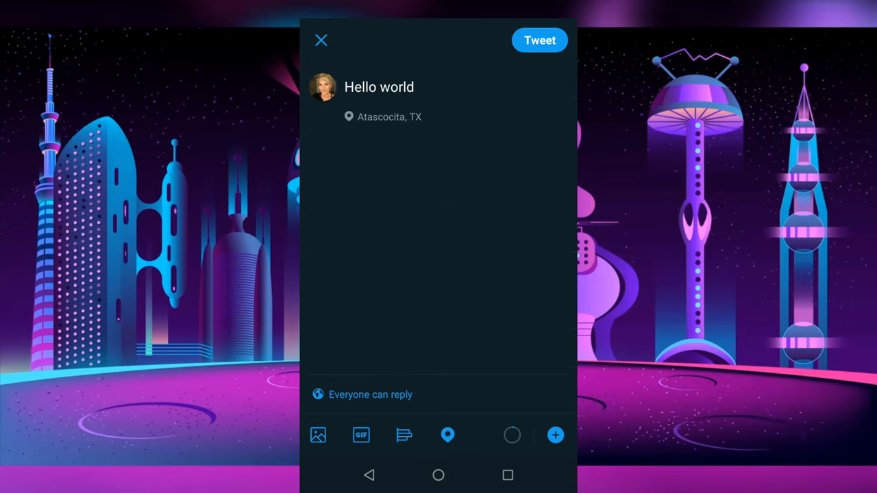